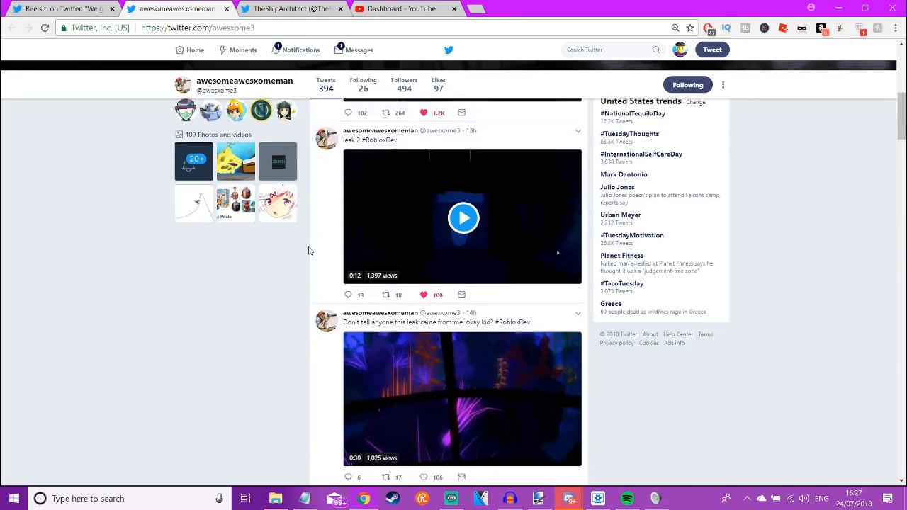
- Scroll TheShipArchitect's timeline down toward Beeism's retweeted pirate ship photos
scroll(down, 3)
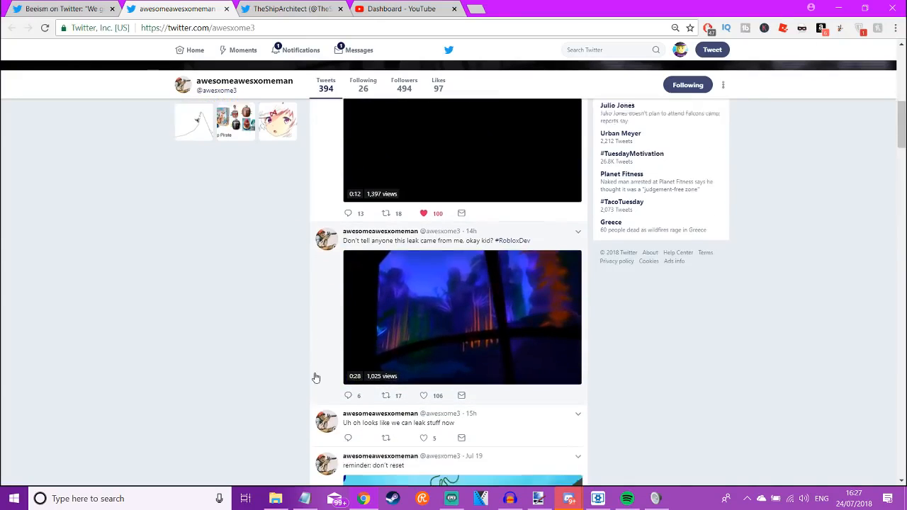
scroll(down, 3)
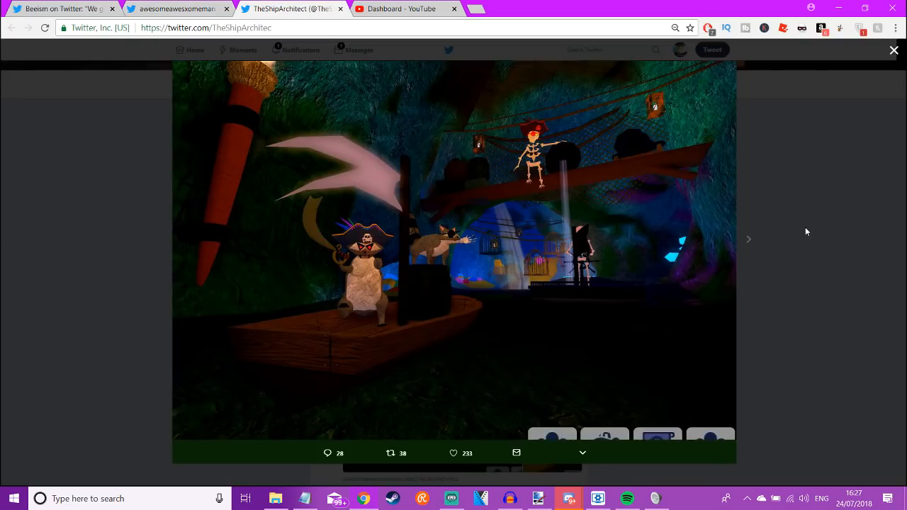
mouse_move(663, 234)
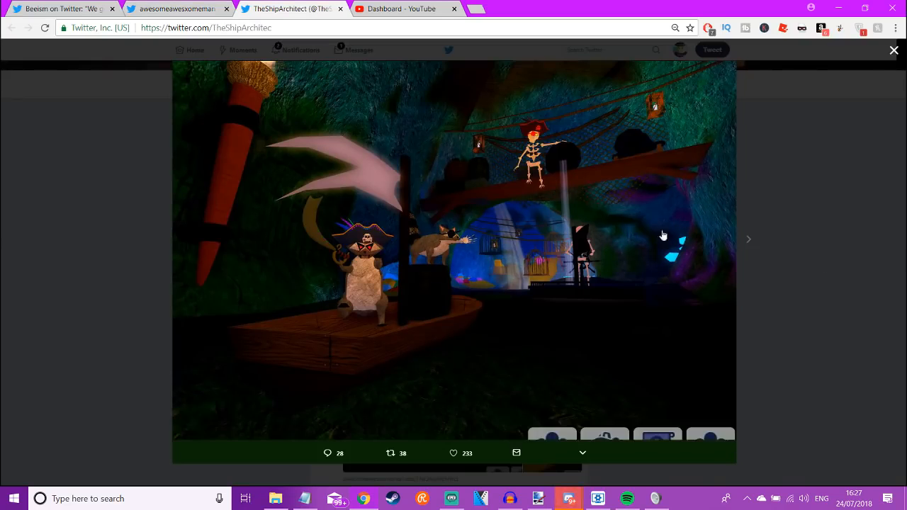
- Page through Beeism's photos: skeleton on barrel, glowing mermaid skeleton, skeletons around treasure table
click(748, 237)
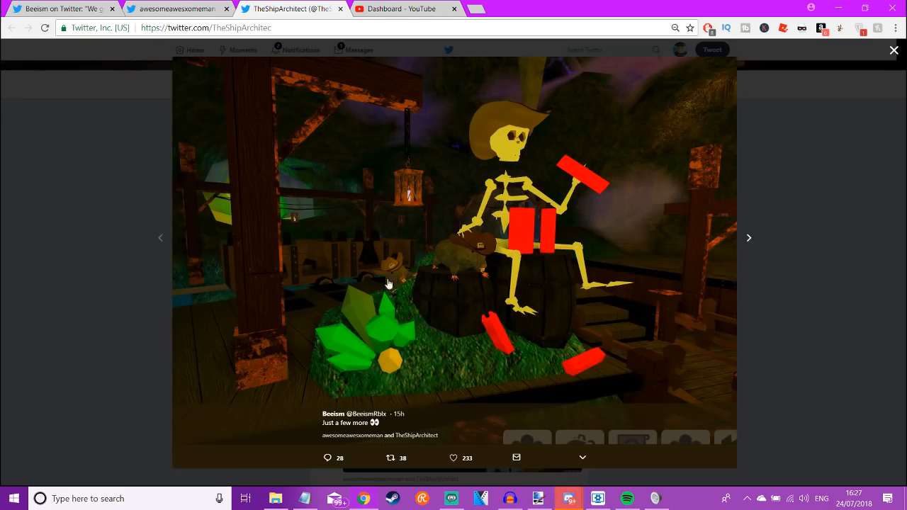
mouse_move(467, 270)
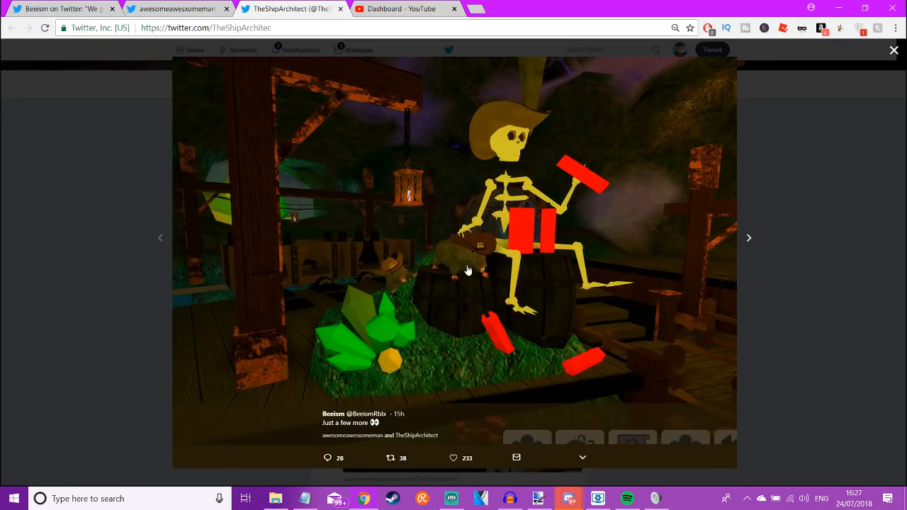
click(749, 237)
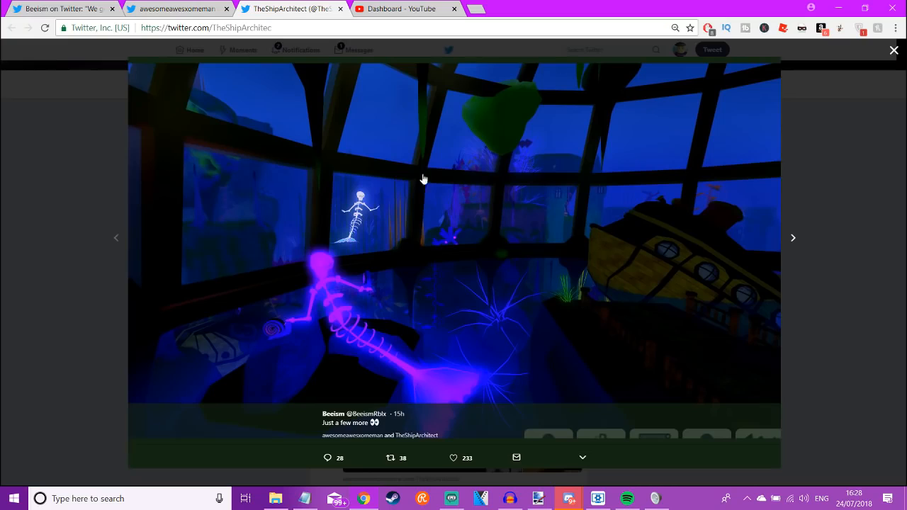
mouse_move(308, 282)
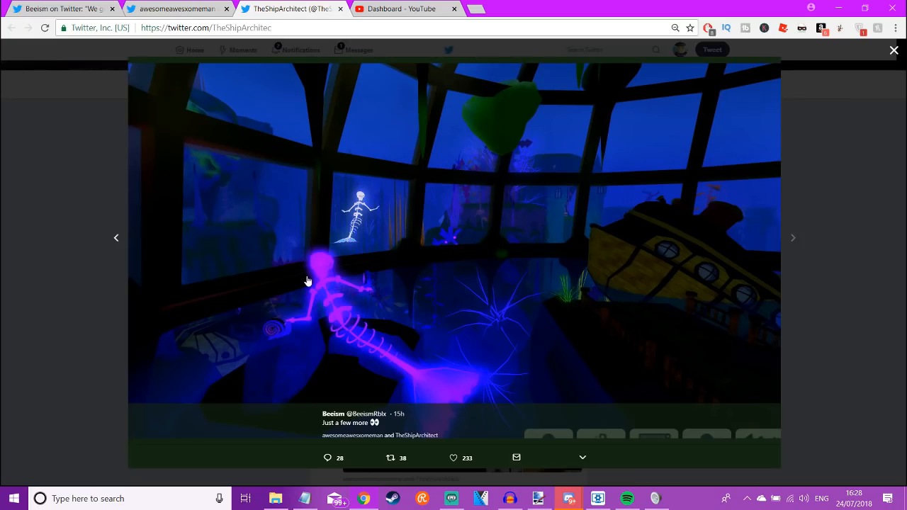
mouse_move(389, 340)
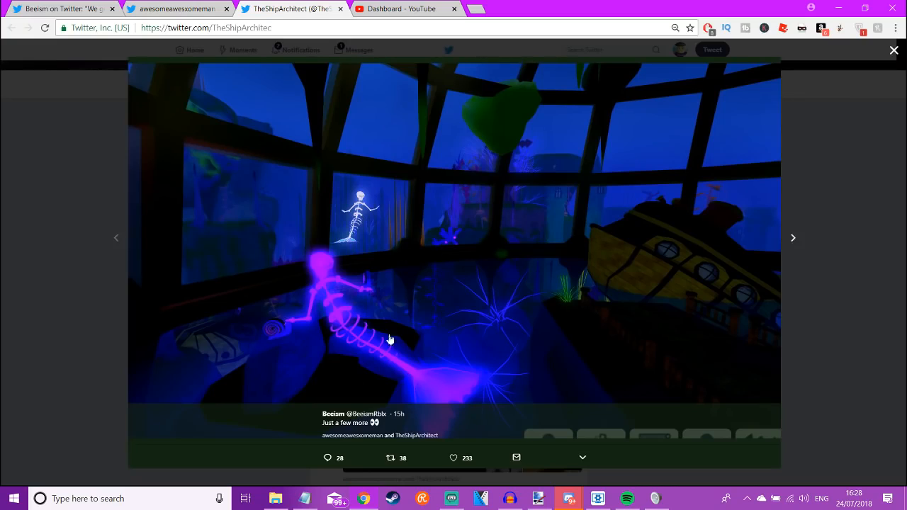
click(793, 238)
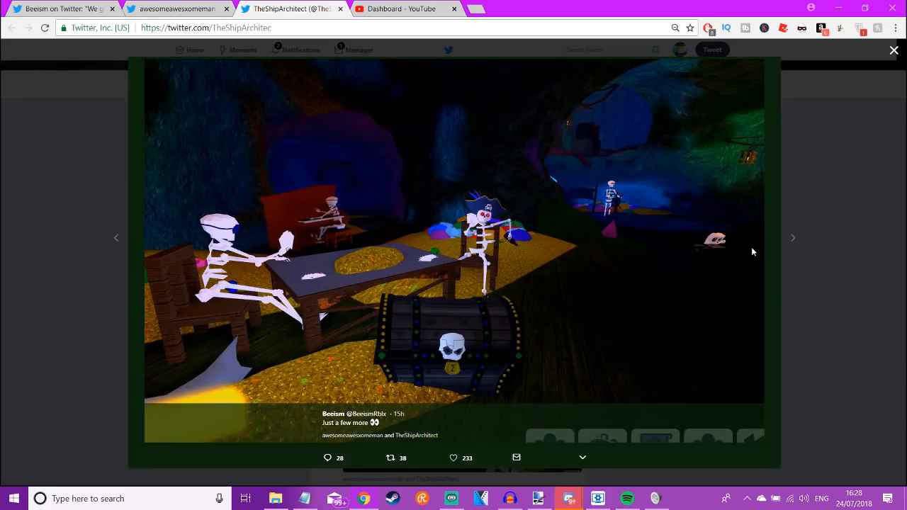
mouse_move(517, 255)
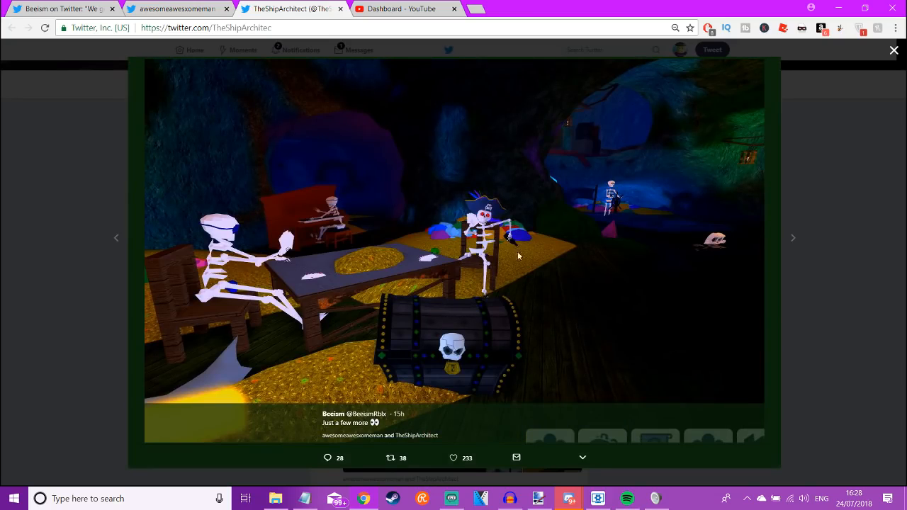
mouse_move(801, 252)
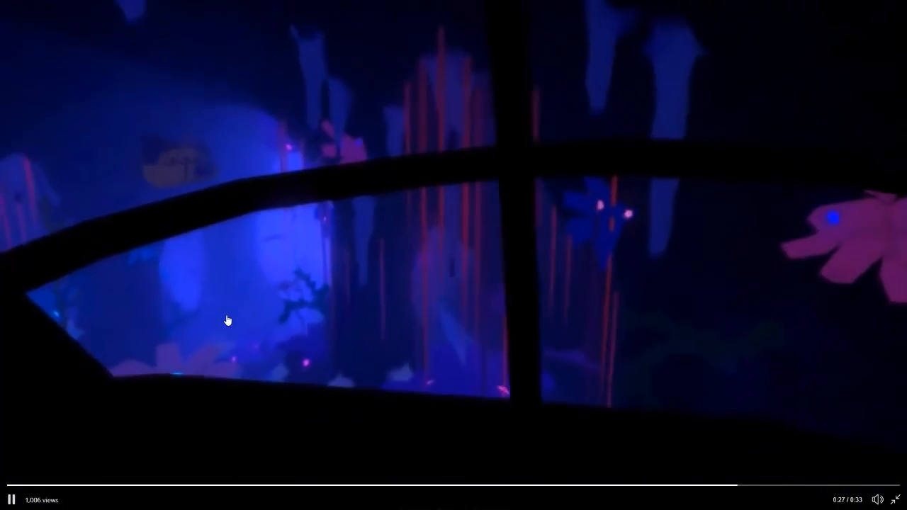
click(896, 499)
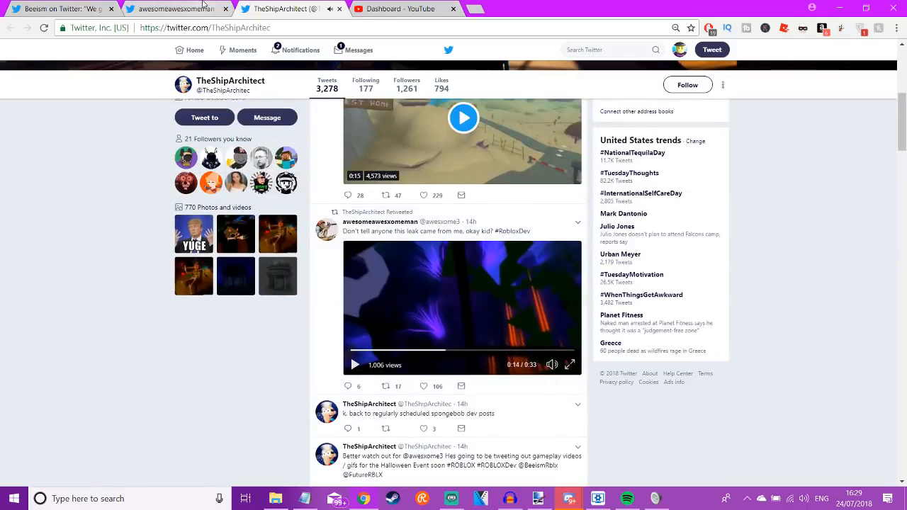
mouse_move(386, 195)
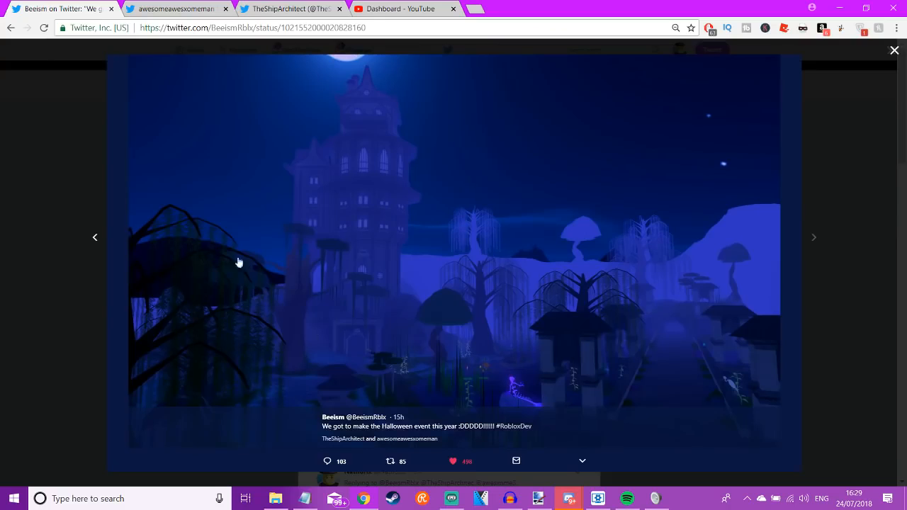
- Advance through three more Halloween photos, reaching the underwater cave and then the treehouse village
click(813, 237)
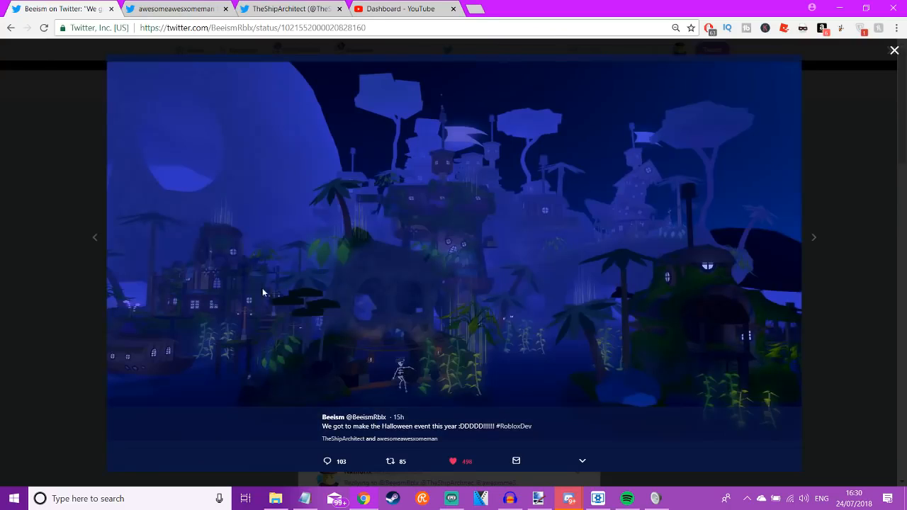
click(814, 237)
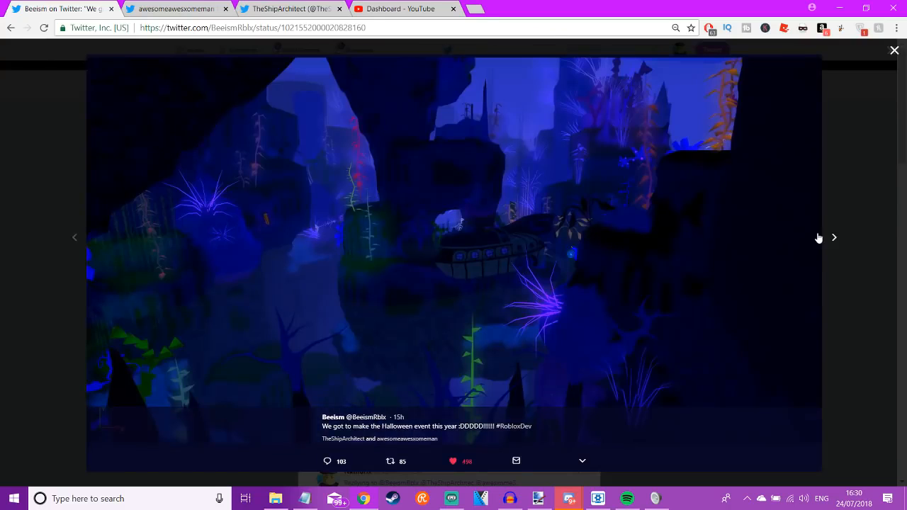
click(834, 237)
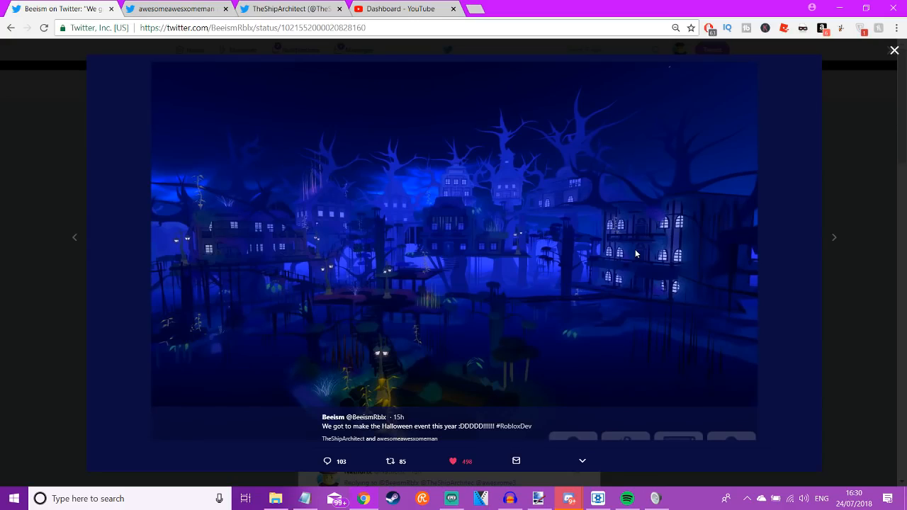
mouse_move(240, 271)
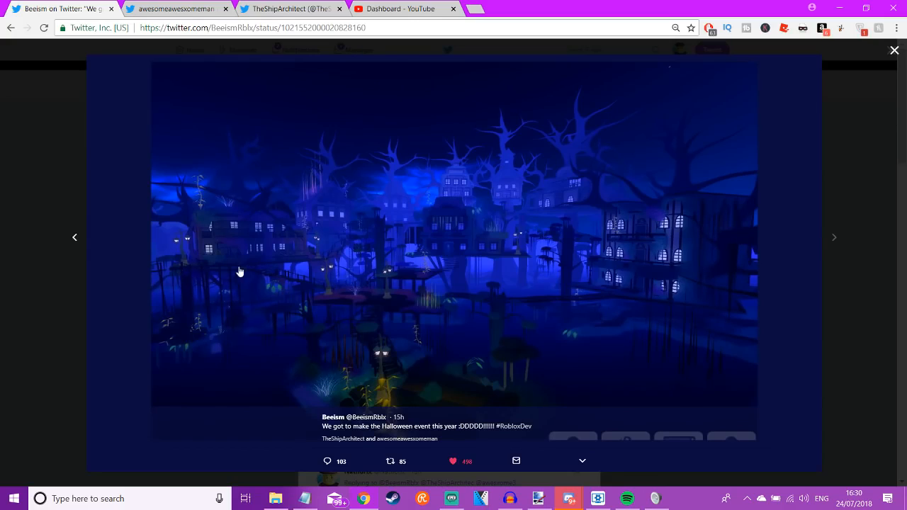
mouse_move(447, 324)
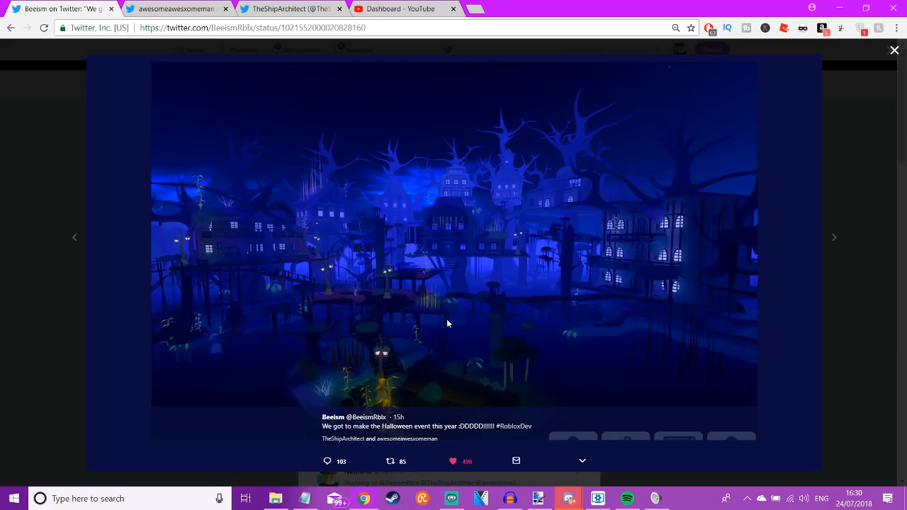
mouse_move(618, 305)
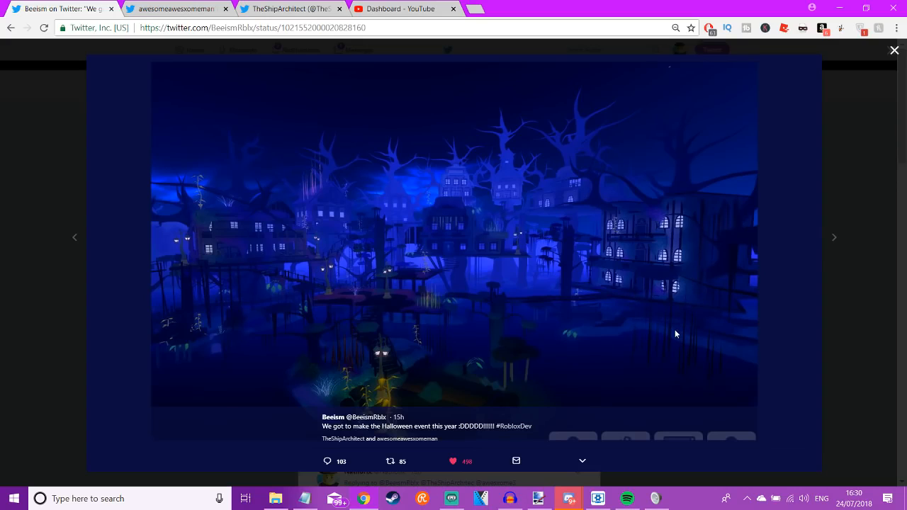
mouse_move(599, 248)
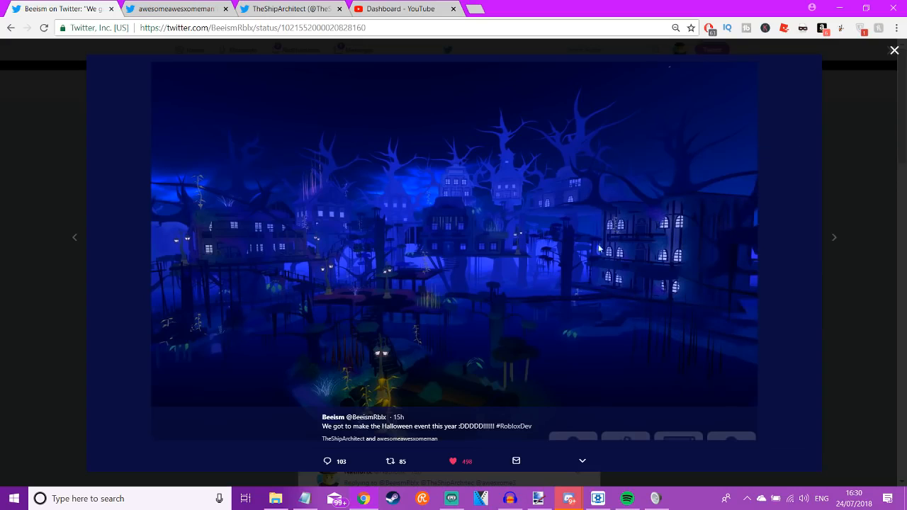
mouse_move(508, 239)
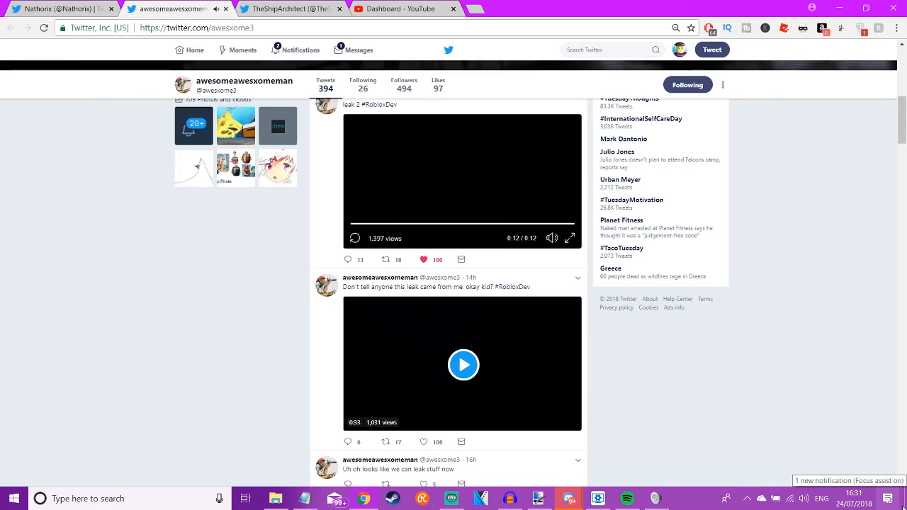
mouse_move(871, 483)
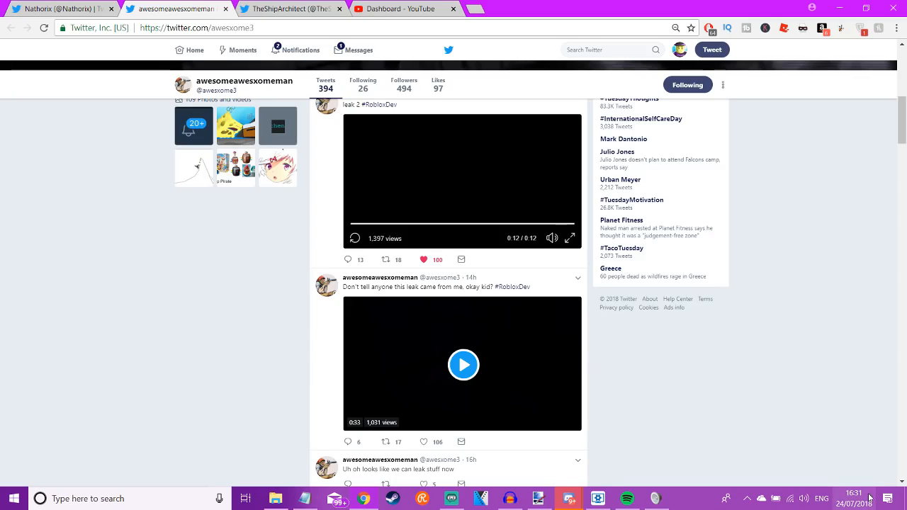
mouse_move(832, 472)
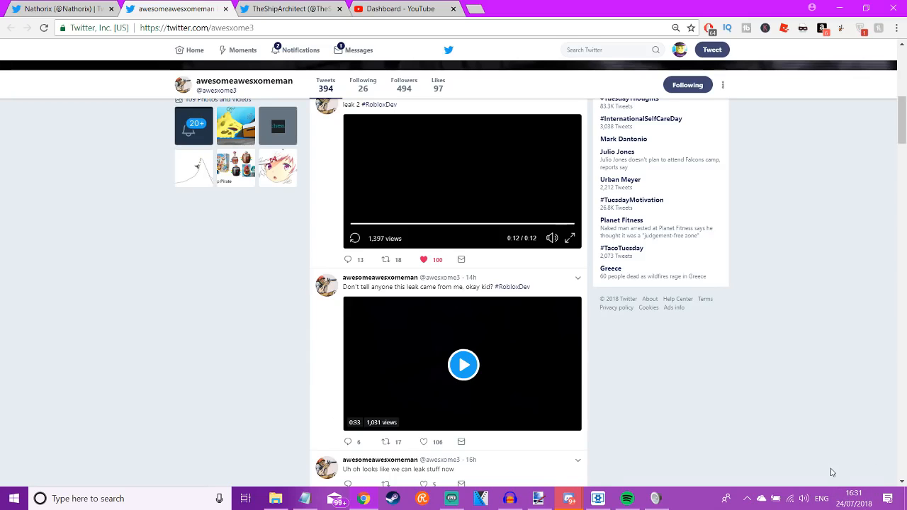
- Scroll TheShipArchitect's timeline to Beeism's 'Just a few more' retweet and enlarge its pirate ship photo
scroll(up, 3)
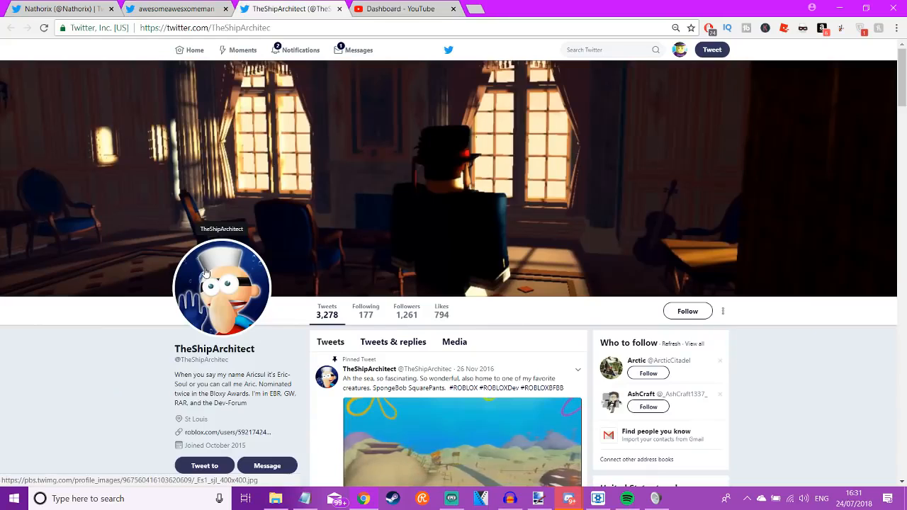
scroll(down, 3)
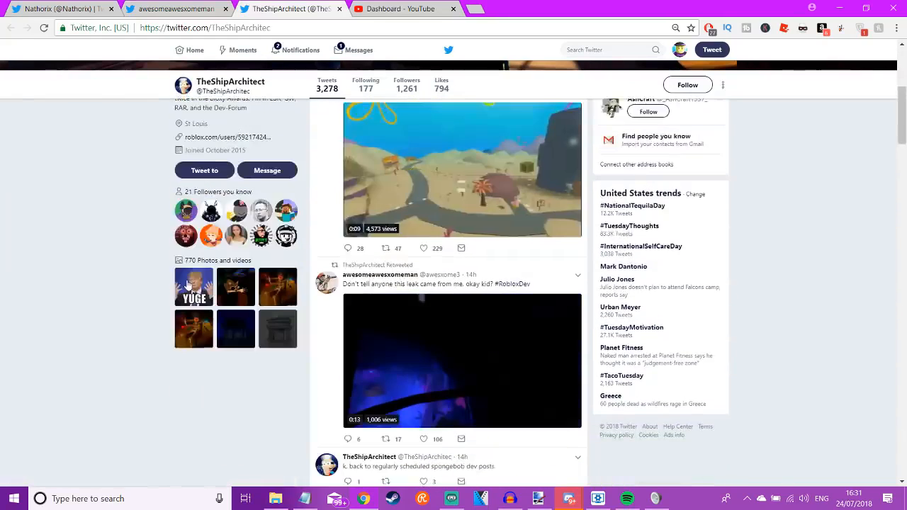
scroll(down, 3)
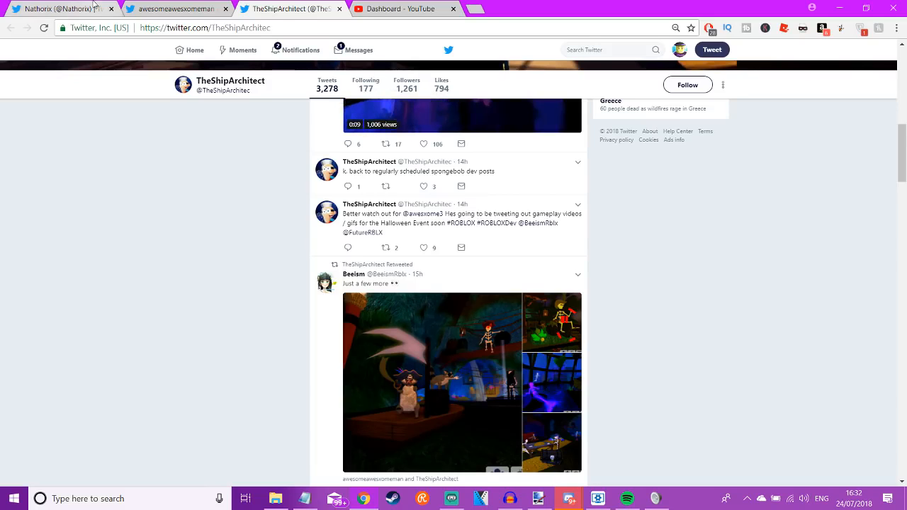
click(431, 382)
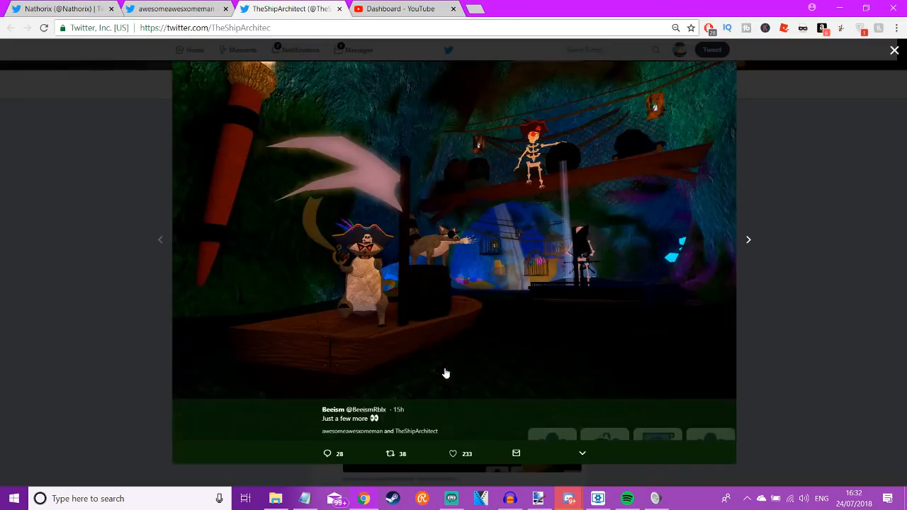